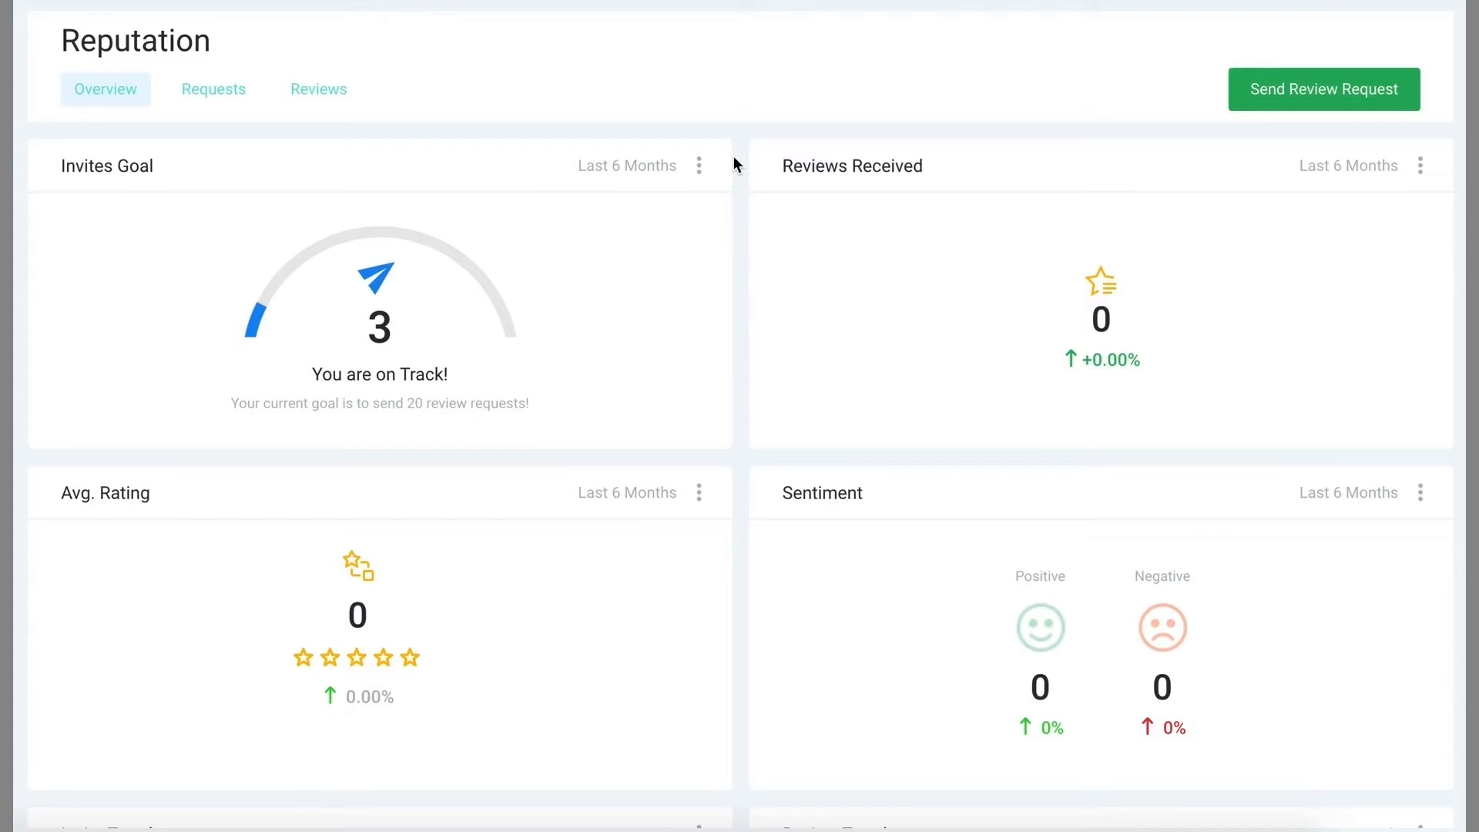
# - Review the overview's goal, rating and sentiment stats, then switch to the sent Requests list
pyautogui.scroll(-3)
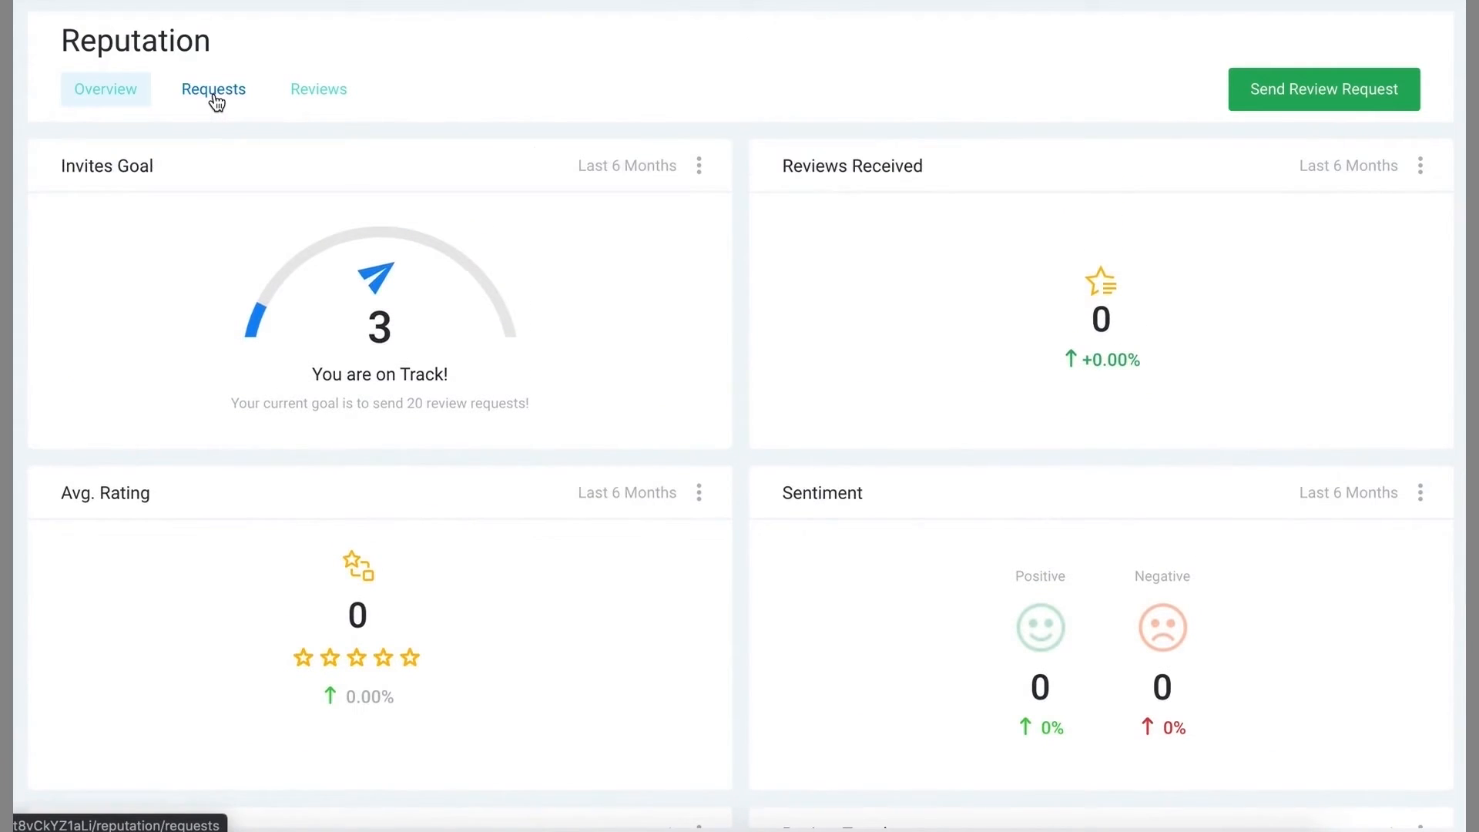
pyautogui.click(213, 90)
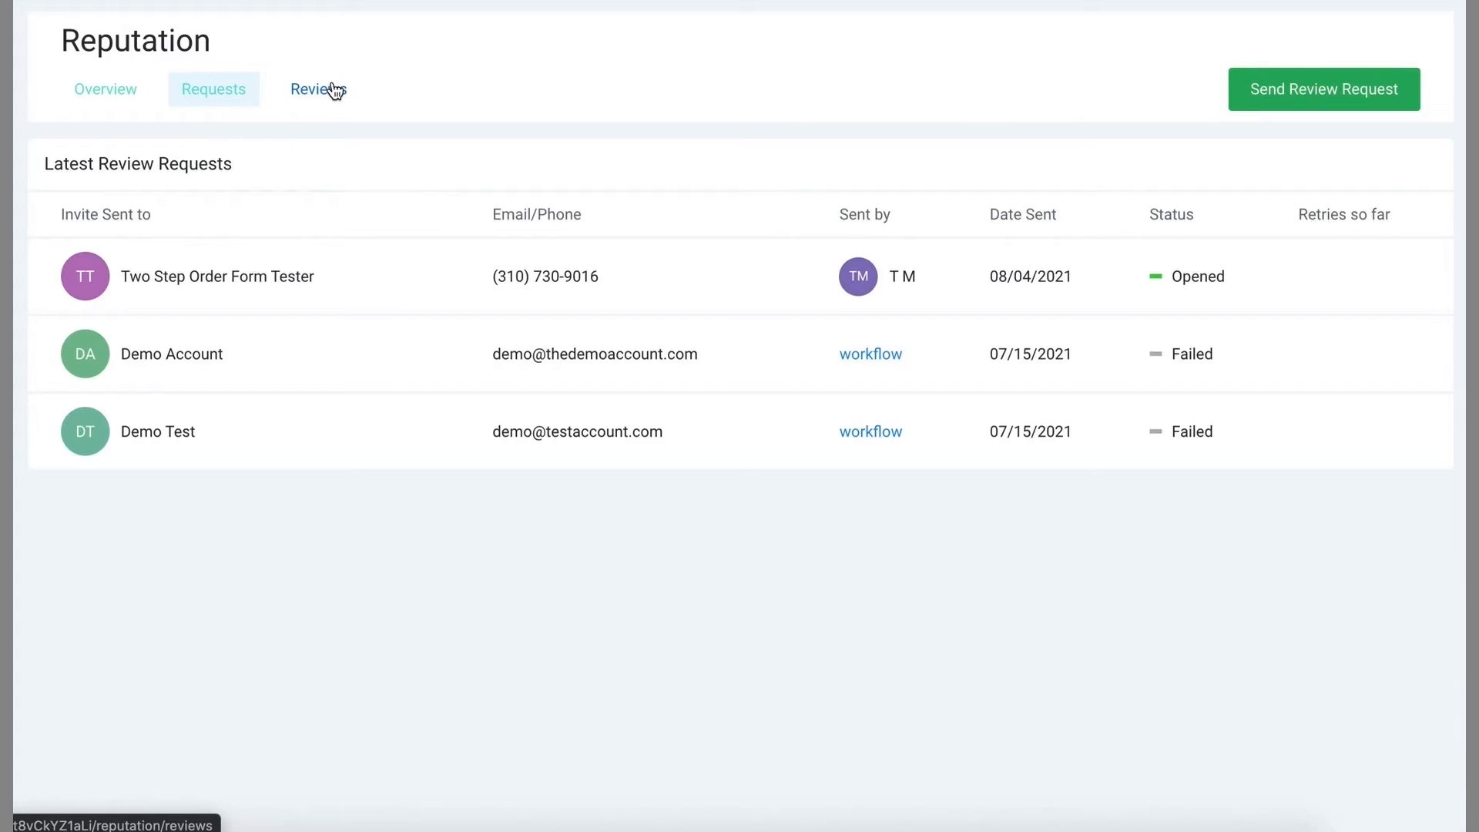
# - Leave the three-invite requests table for the Reviews page showing no reviews yet
pyautogui.click(317, 89)
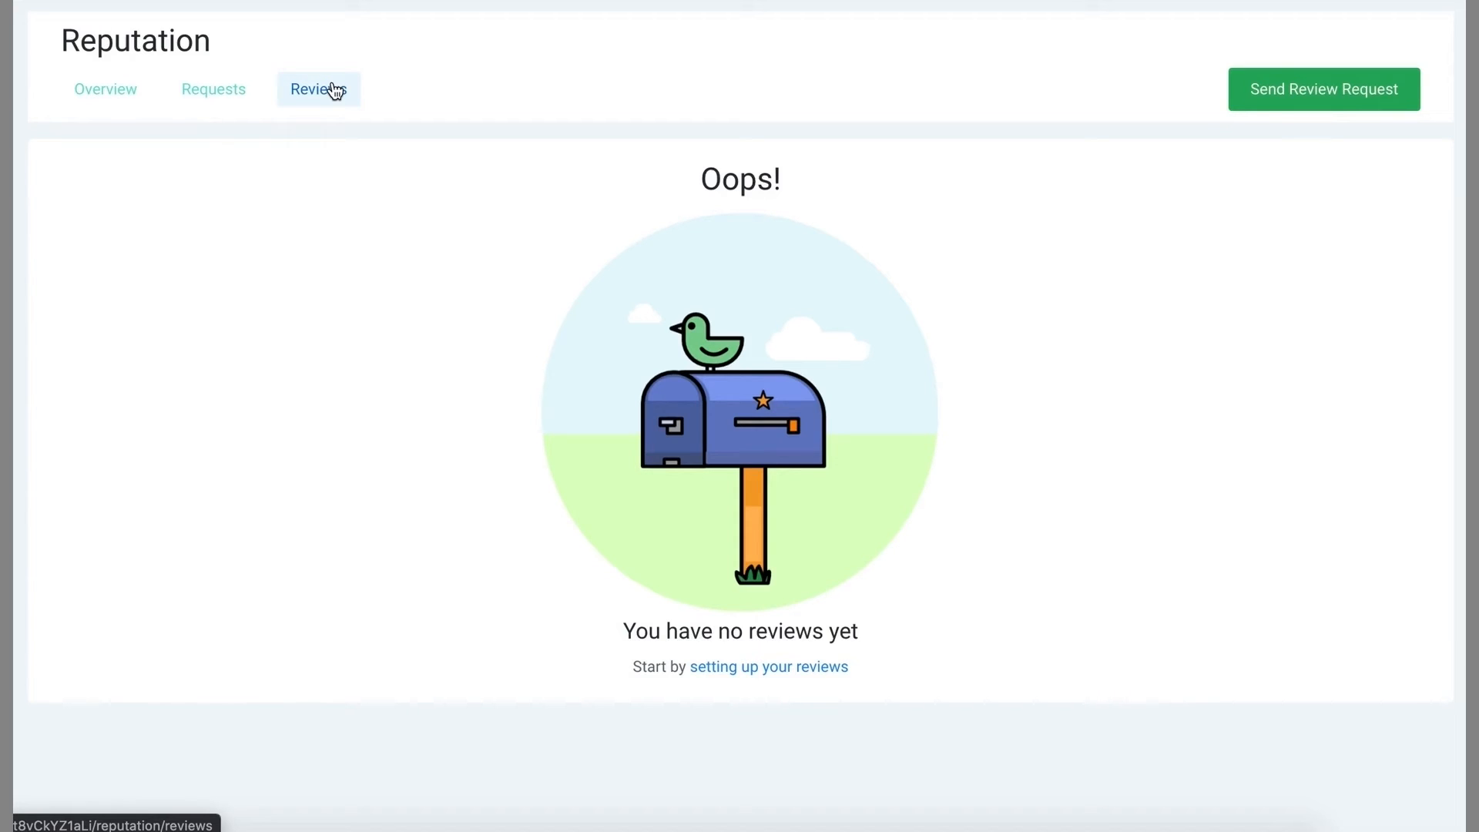
pyautogui.moveTo(1297, 96)
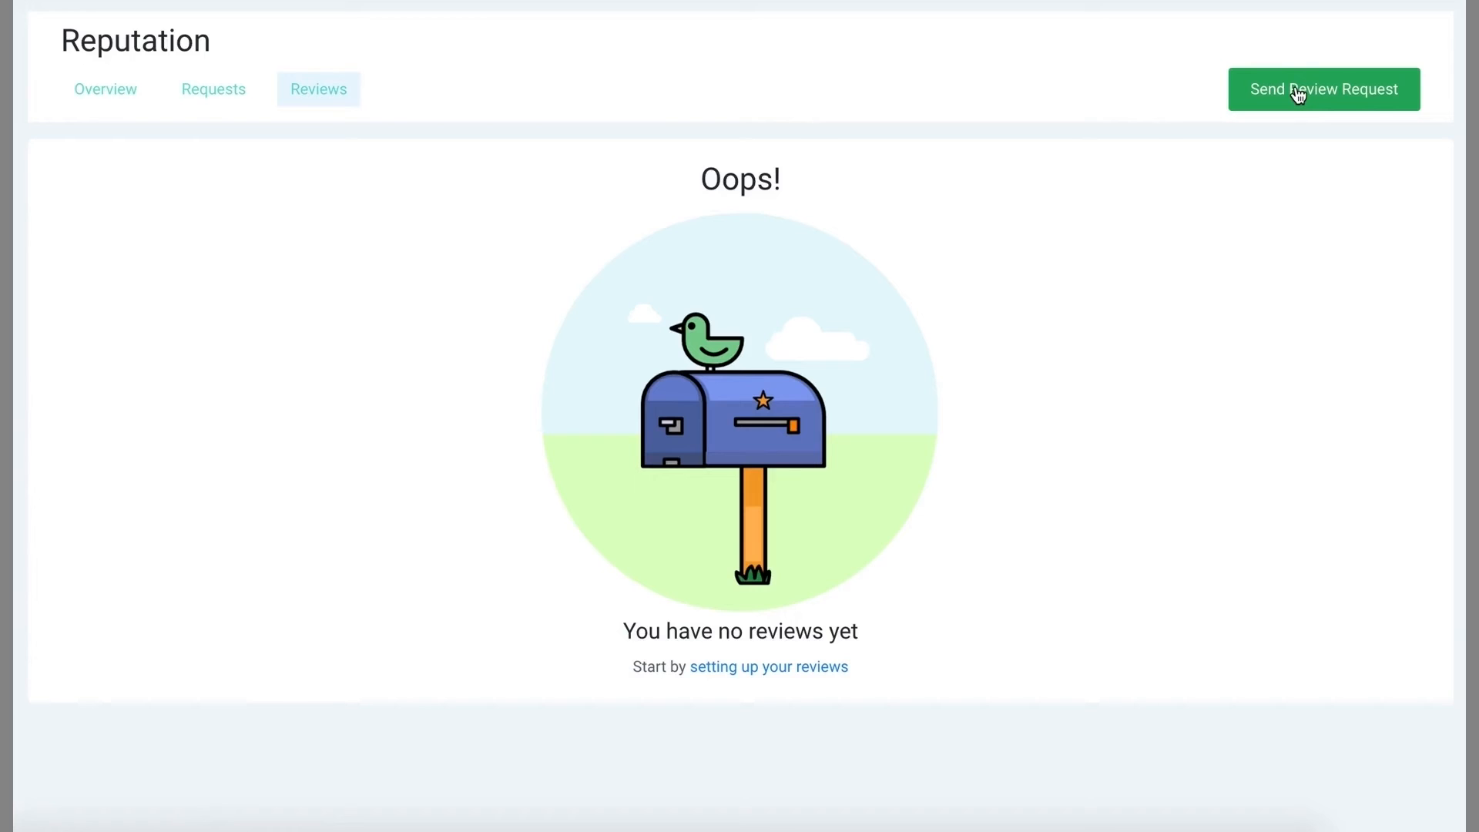
# - Start a new Send Review Request with empty customer name and email-or-phone fields
pyautogui.click(1324, 90)
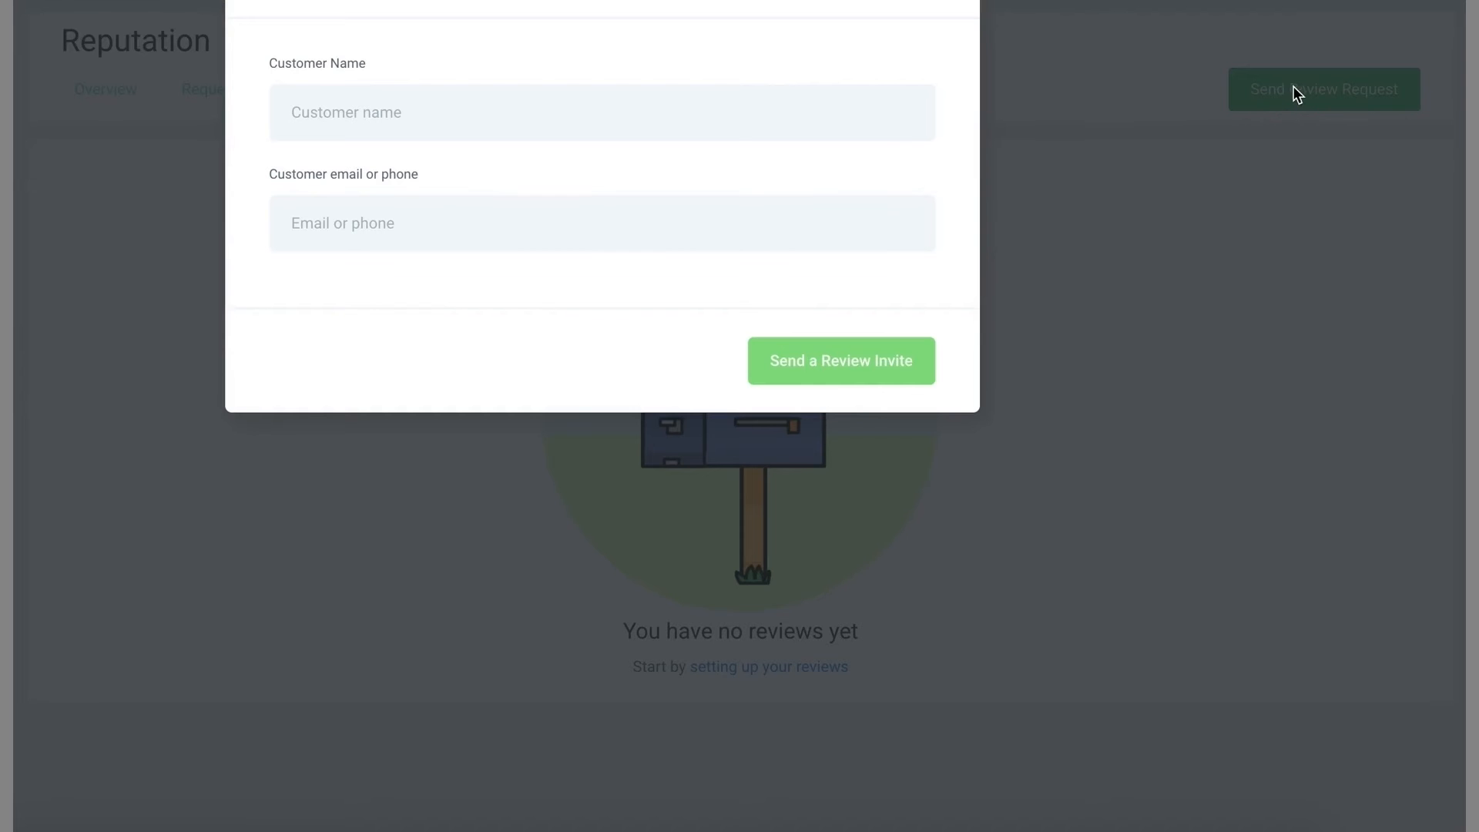
pyautogui.moveTo(847, 117)
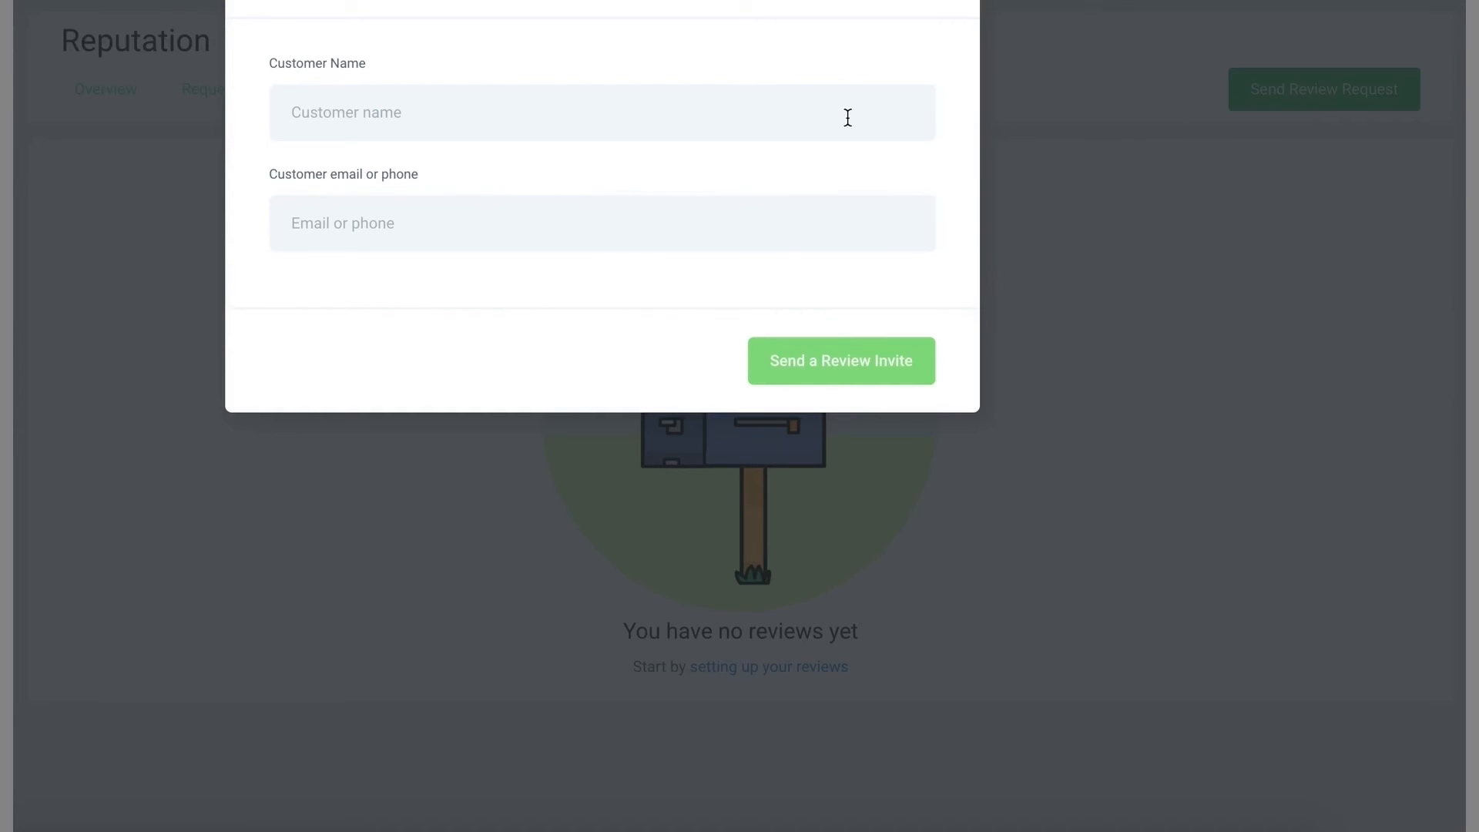
pyautogui.moveTo(783, 220)
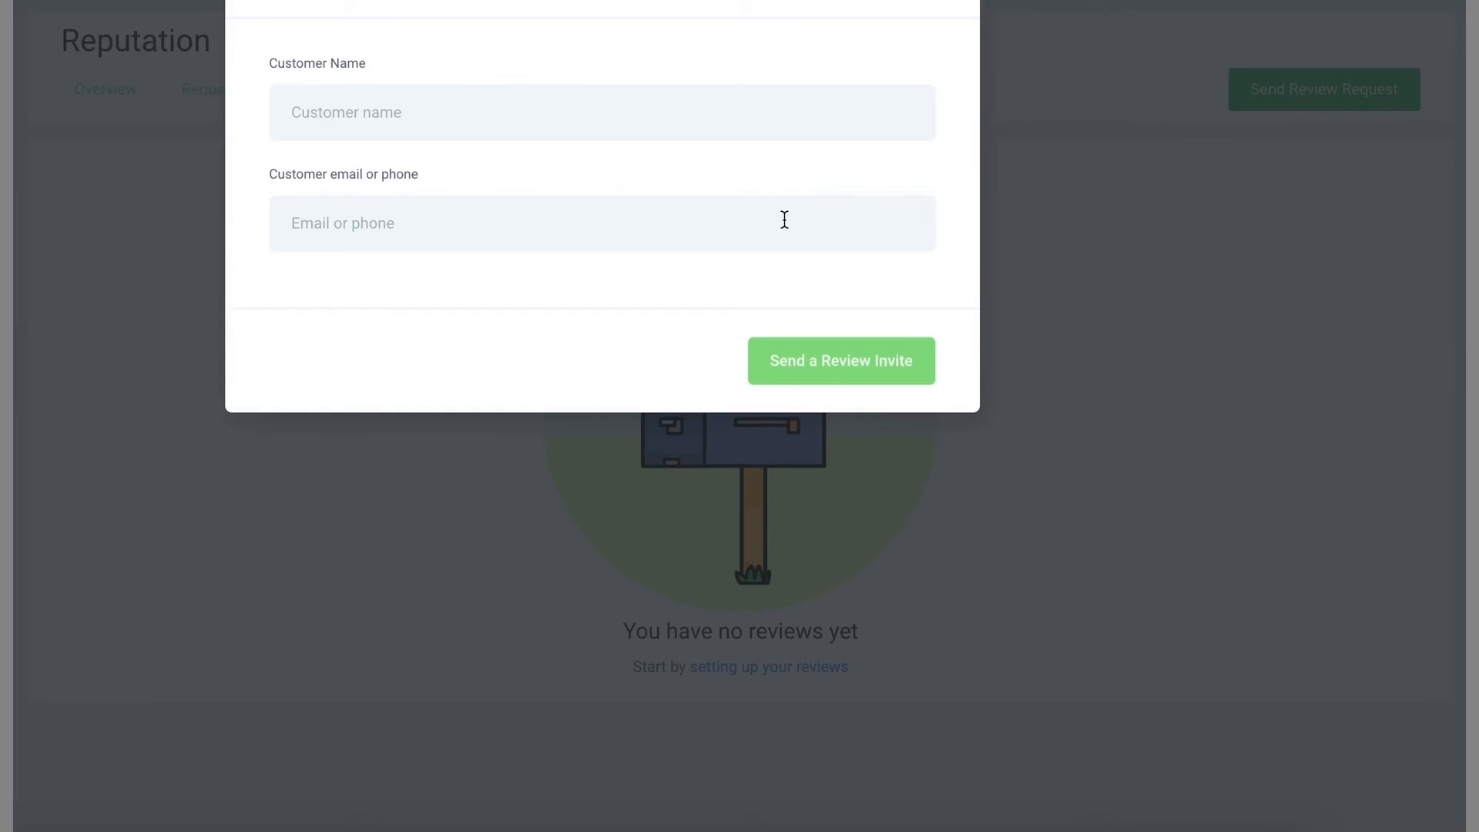